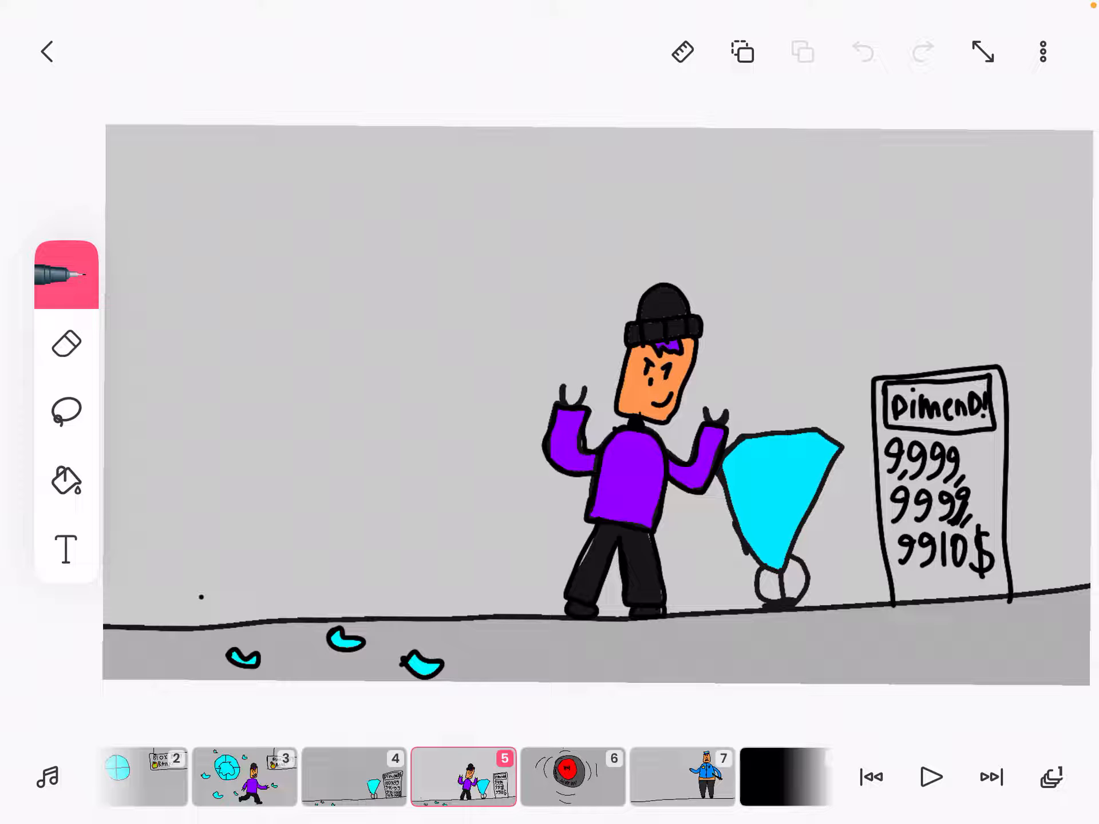
Step through frames 5 to 15, from the thief-and-diamond scene to the cyan lightning bolt.
click(463, 777)
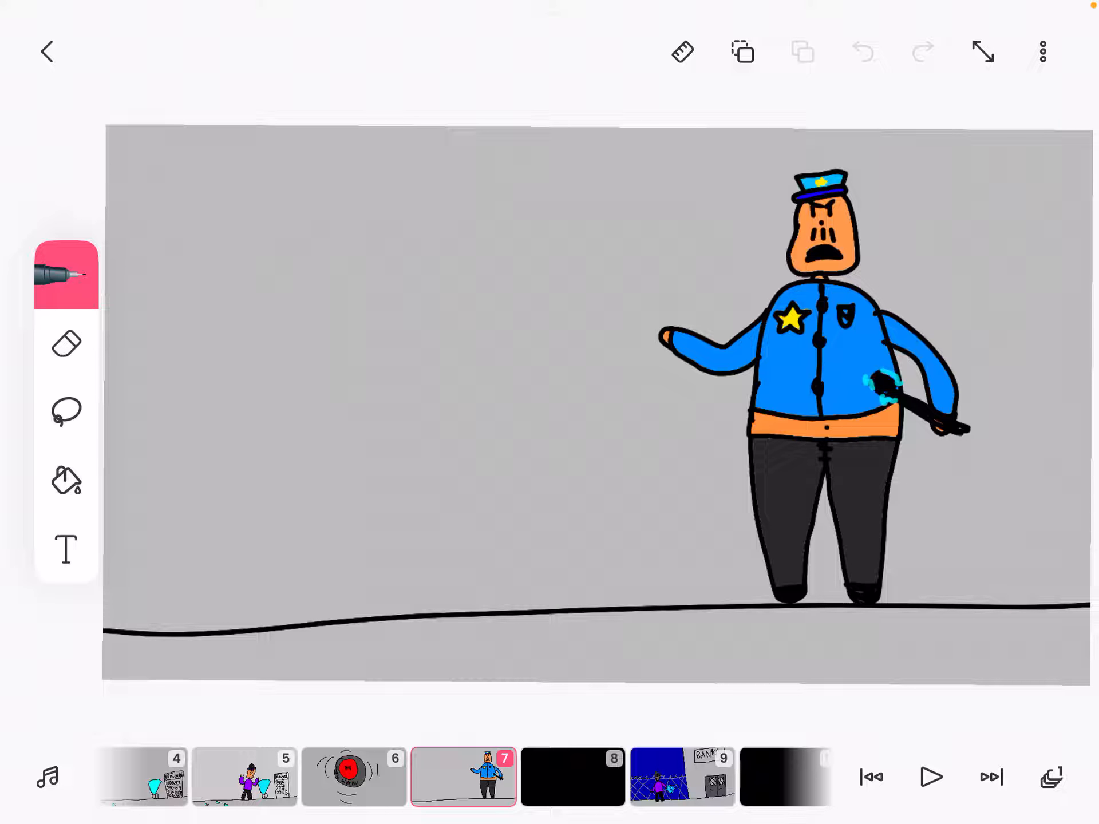
click(462, 776)
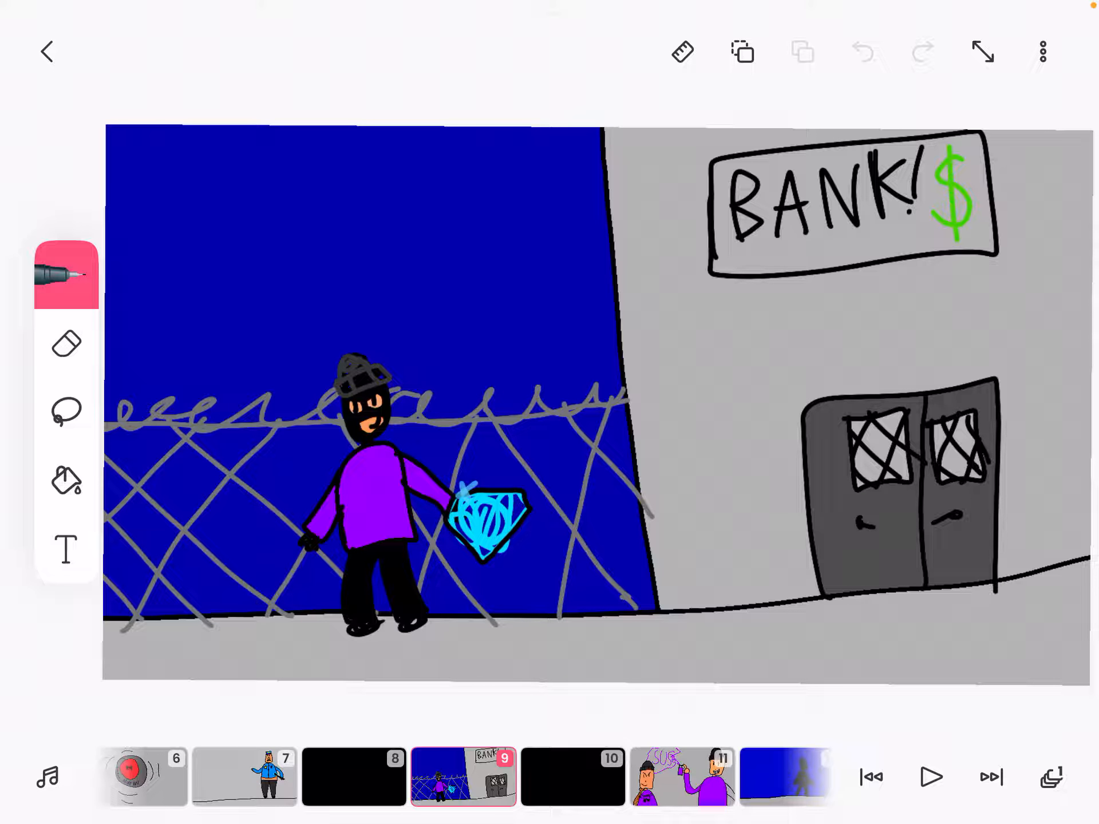
click(463, 776)
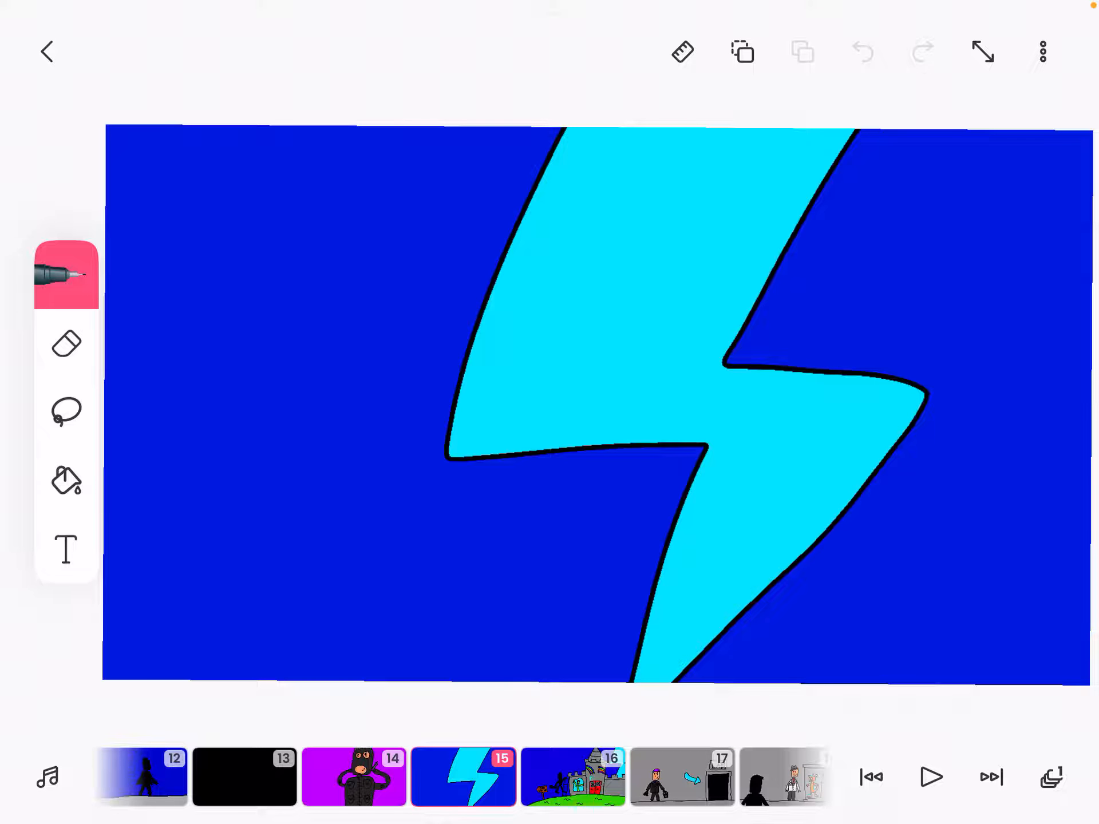
Advance past the lightning bolt and the grinning agent to frame 21's crouching purple-shirted man.
click(573, 776)
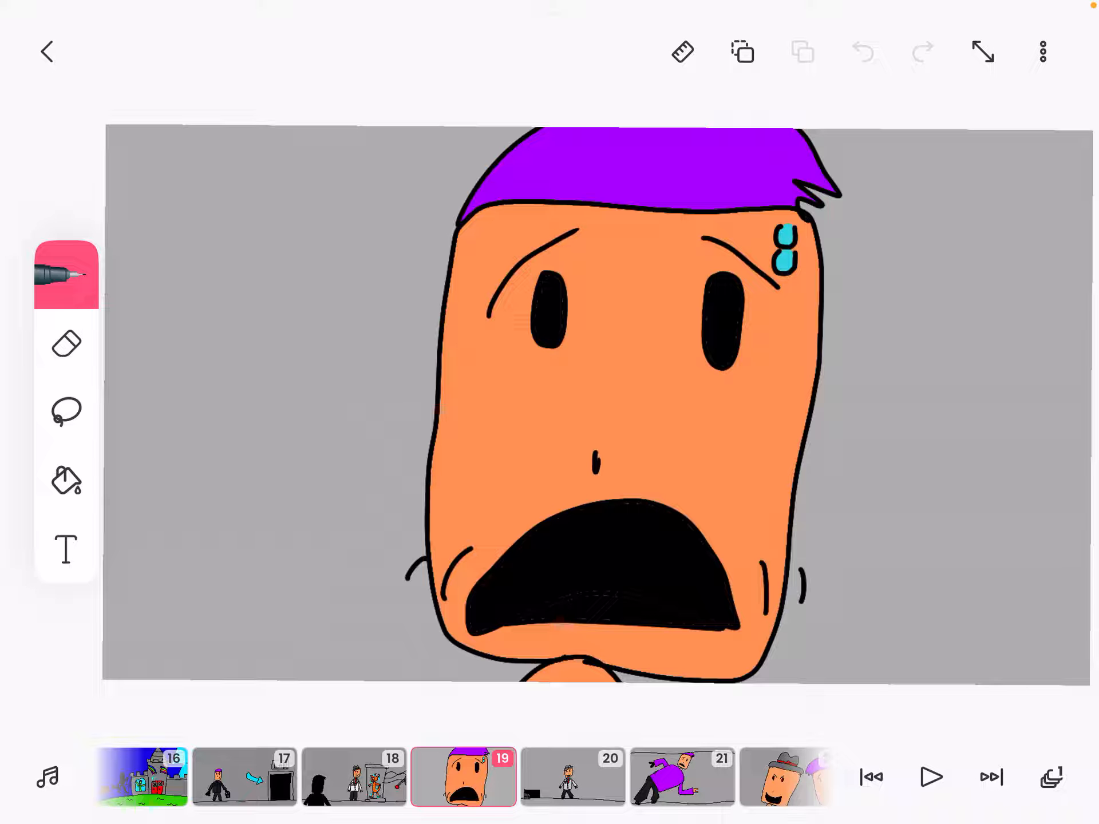
click(461, 775)
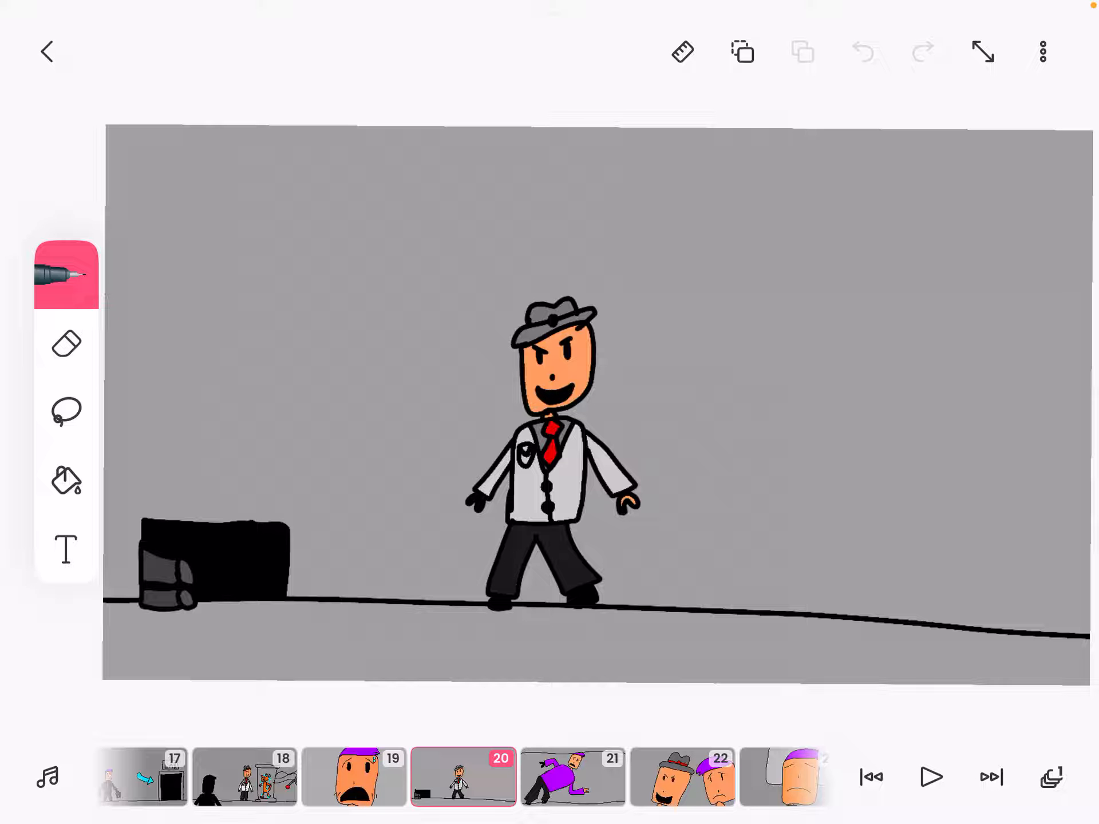
click(462, 775)
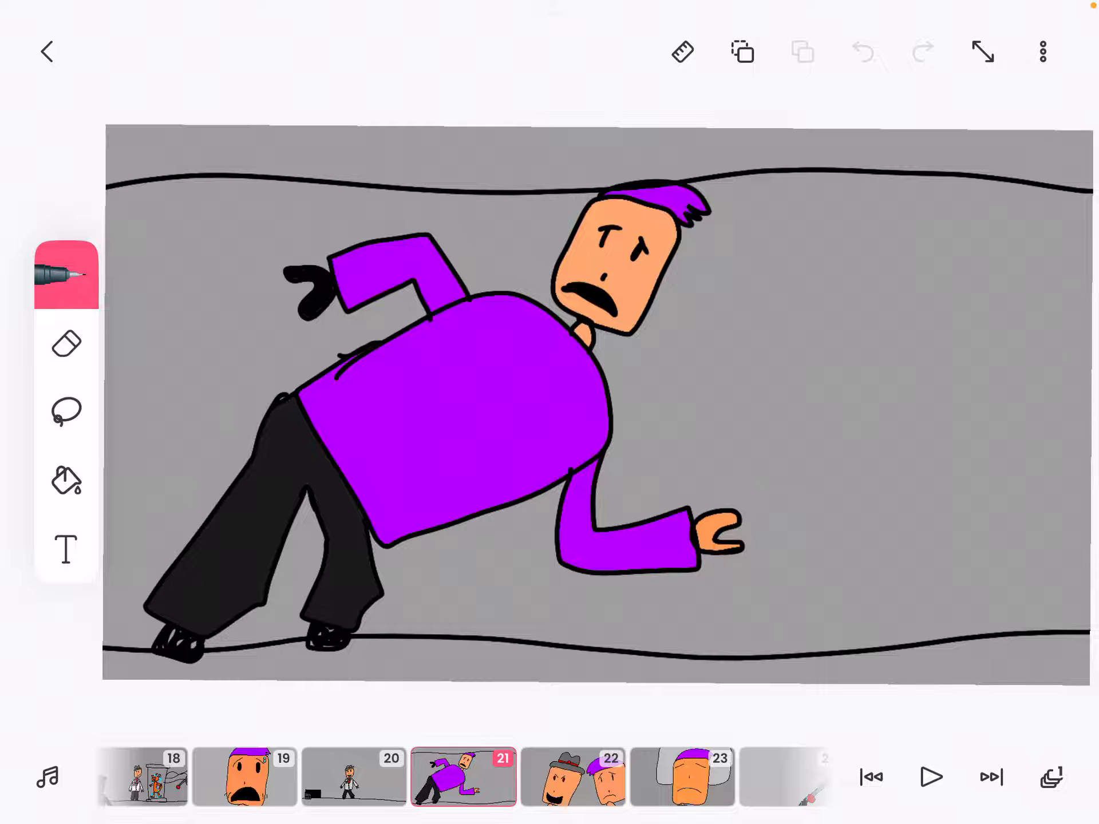
Advance through the faces, pillow and transforming-face frames to frame 28's purple outstretched-arms figure.
click(572, 776)
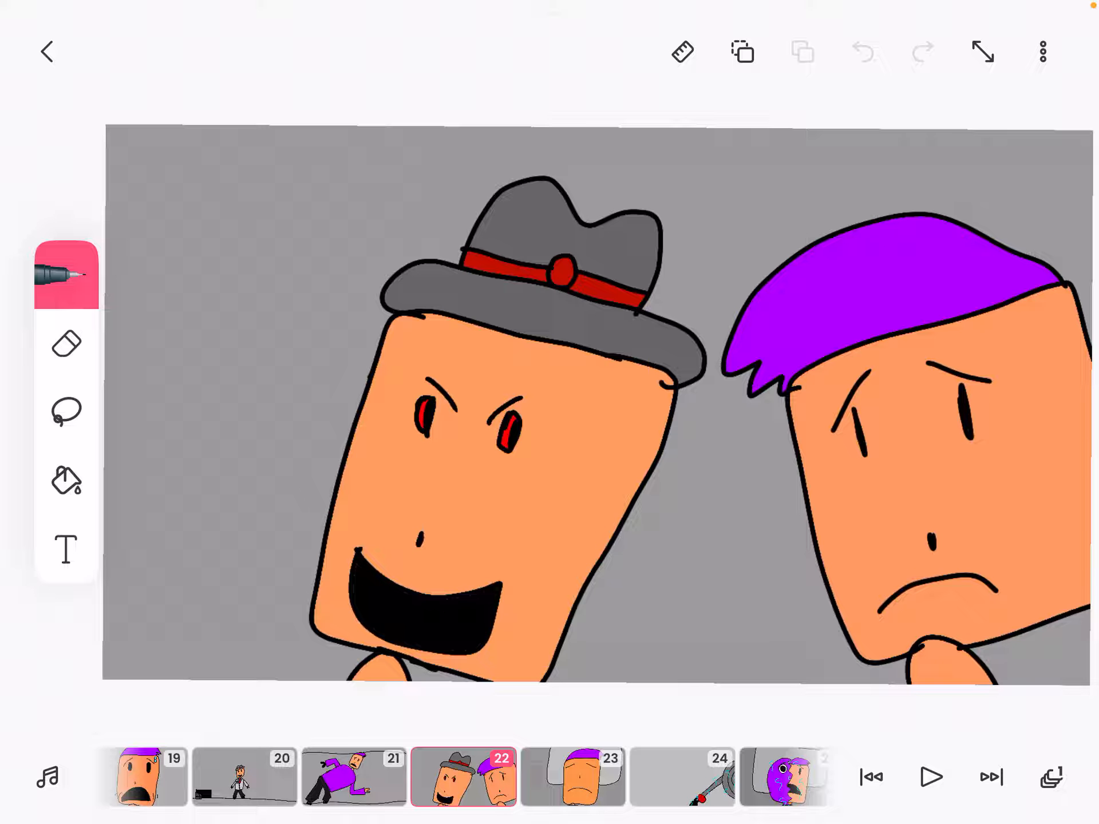
click(460, 774)
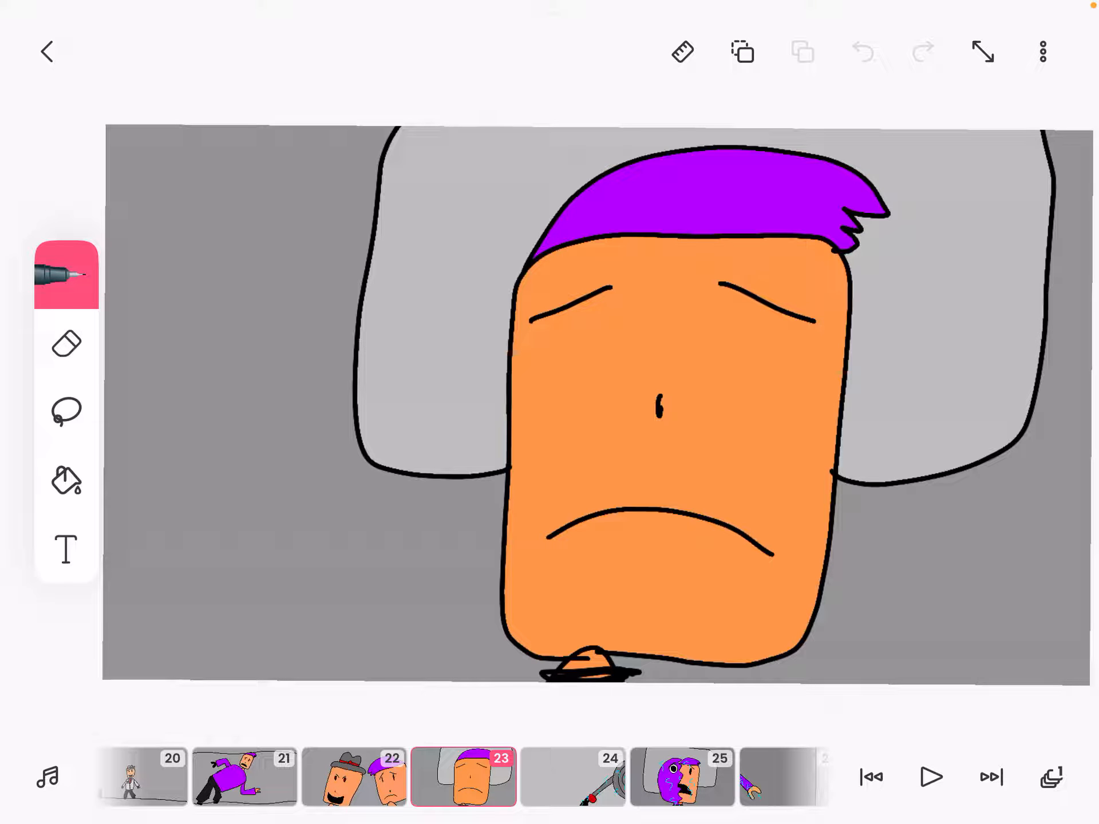
click(463, 776)
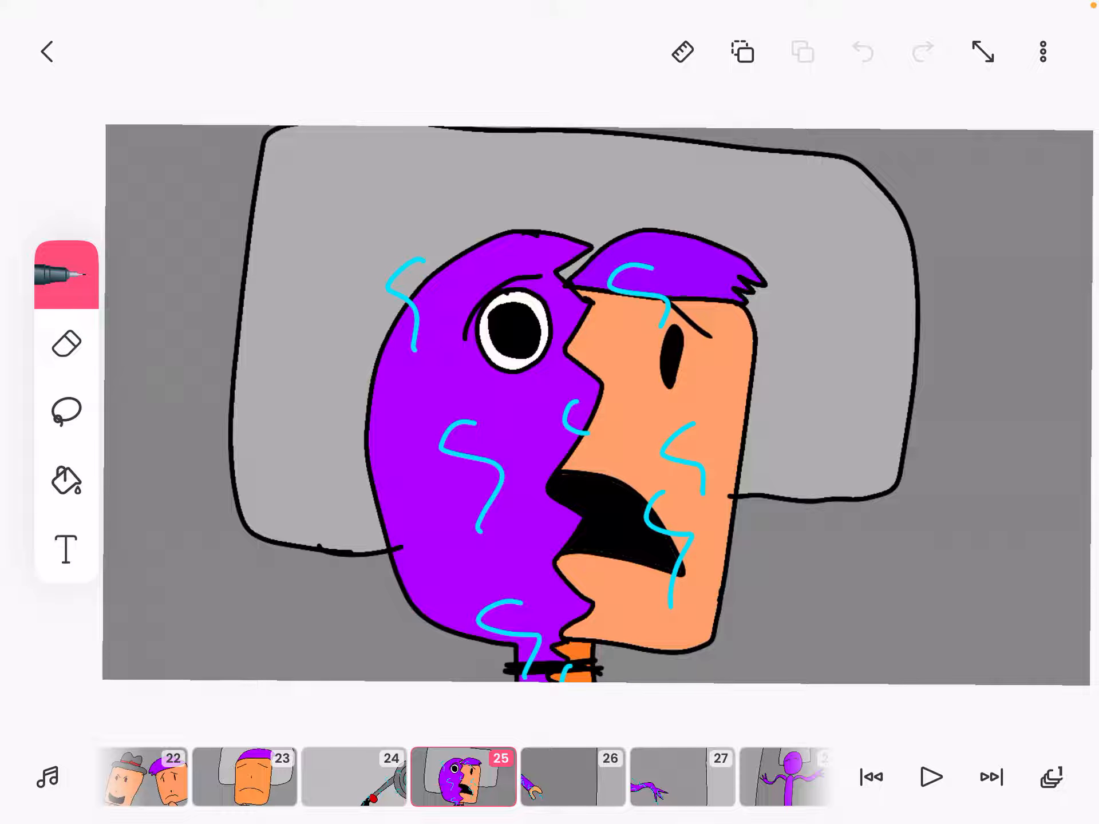
click(462, 777)
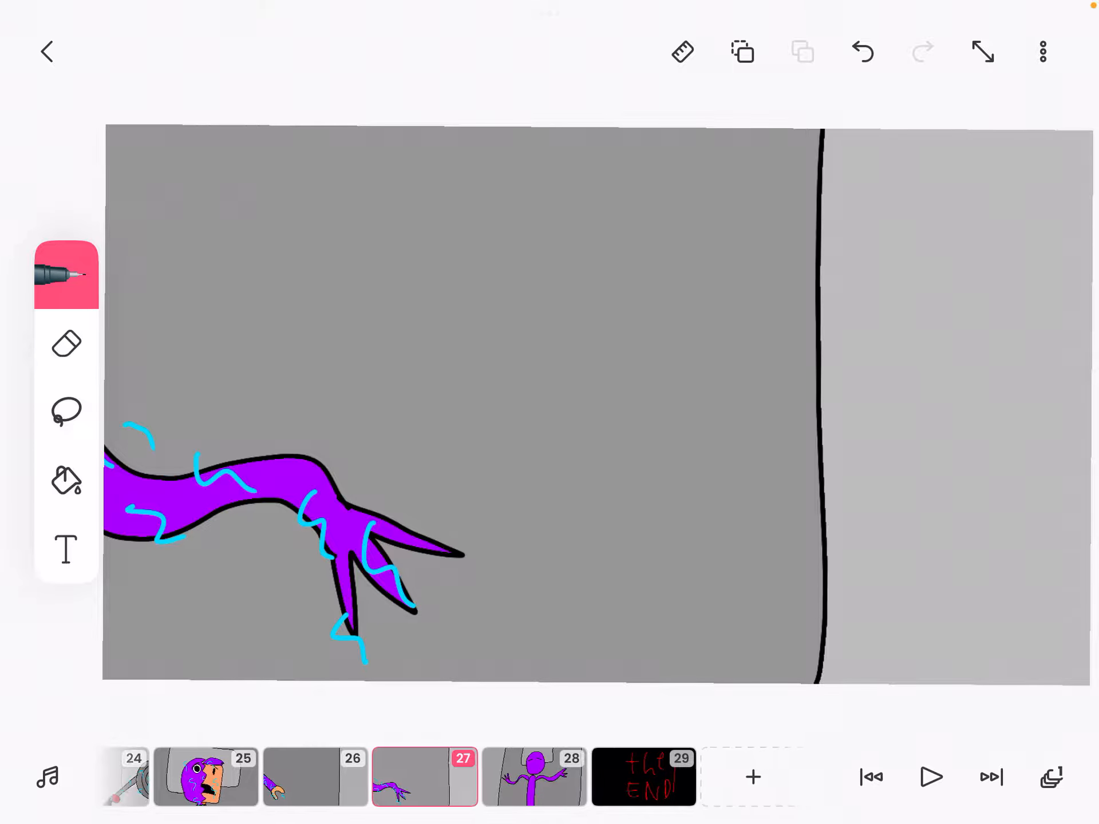
click(532, 776)
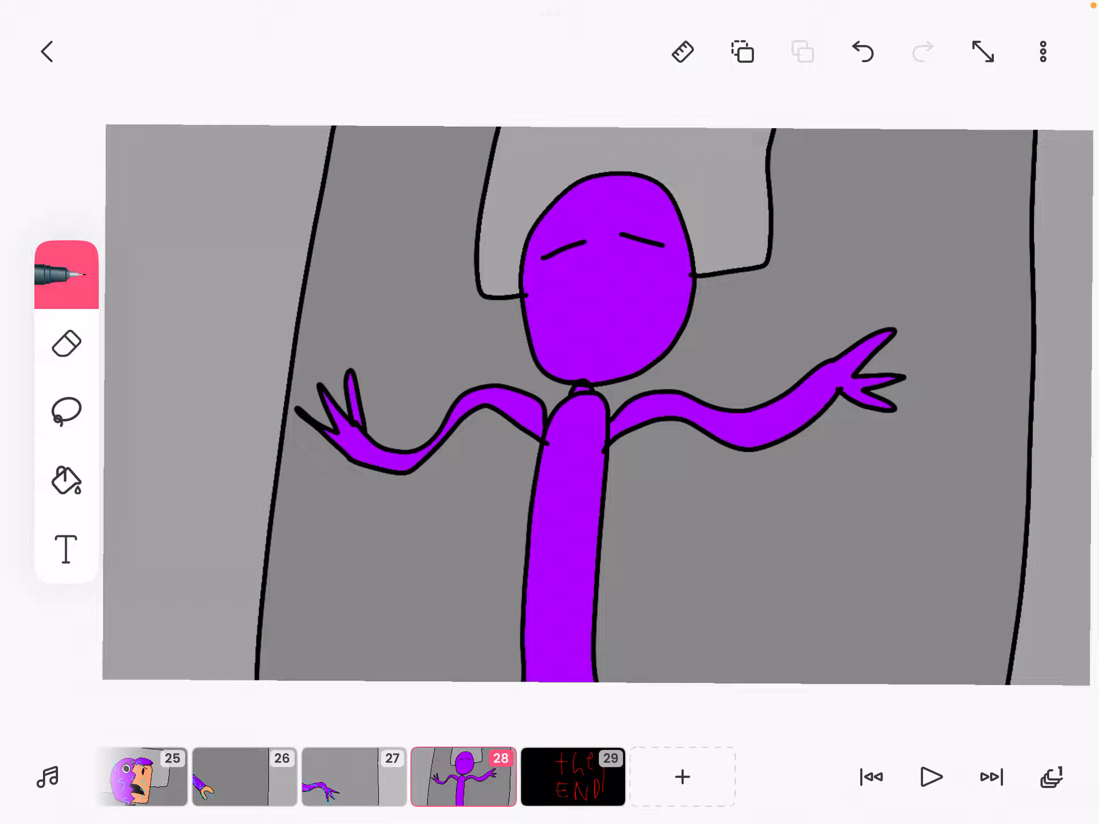